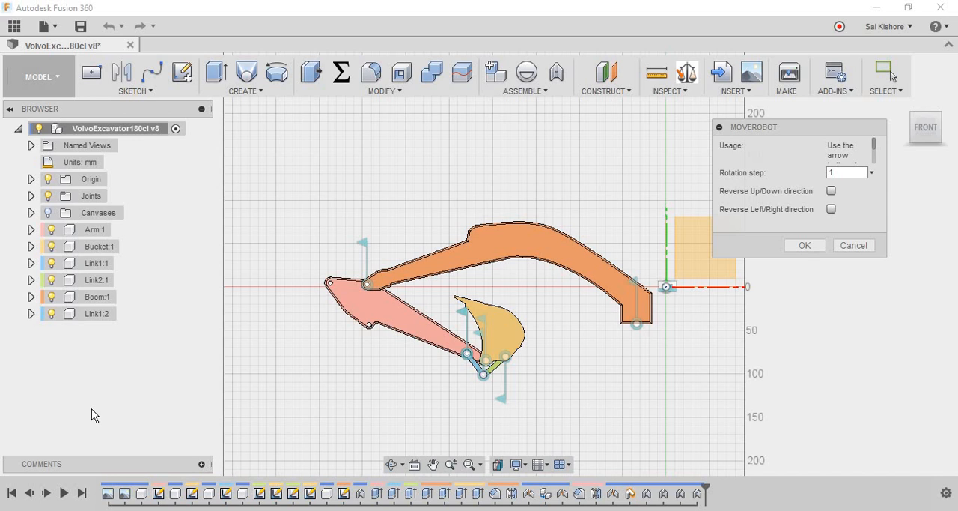
mouse_move(294, 266)
text(5)
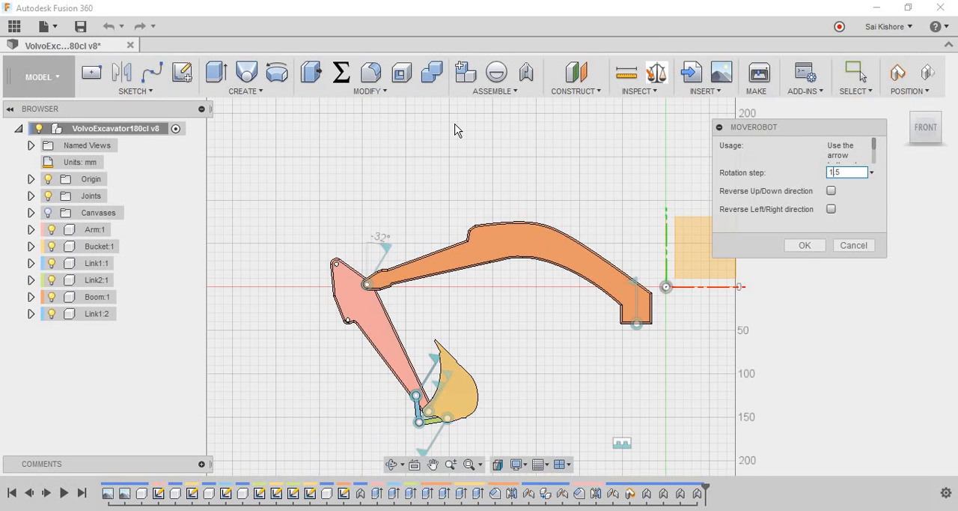
mouse_move(493, 111)
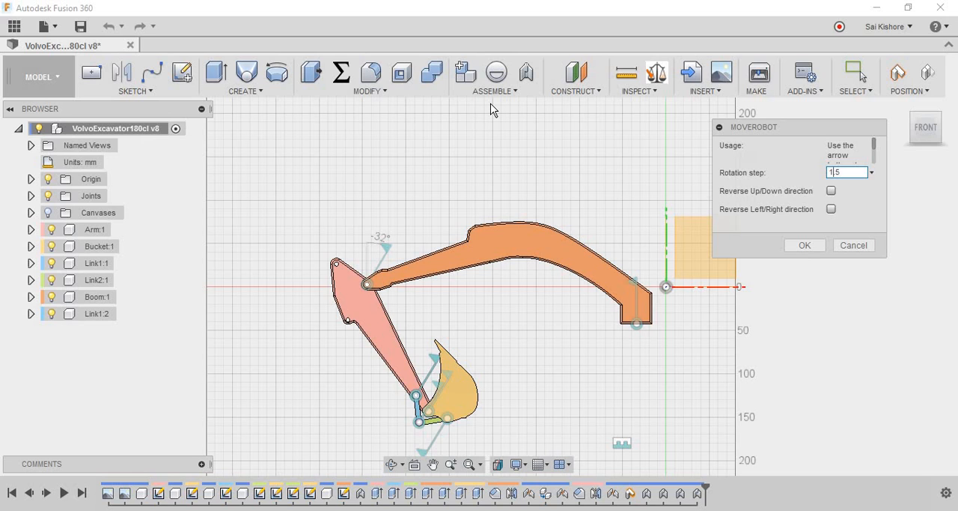
Set the MoveRobot rotation step to 1.5 after posing the arm with the arrow keys.
text(1.5)
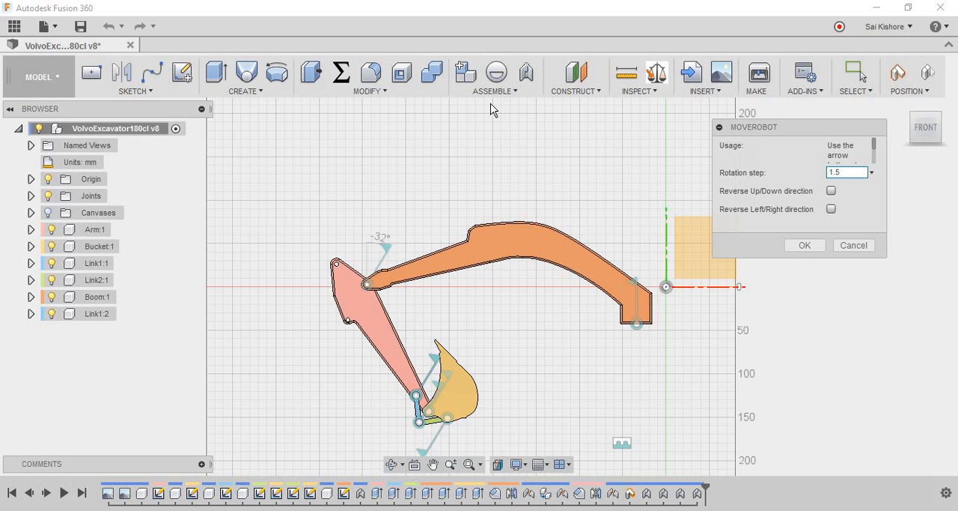
mouse_move(517, 117)
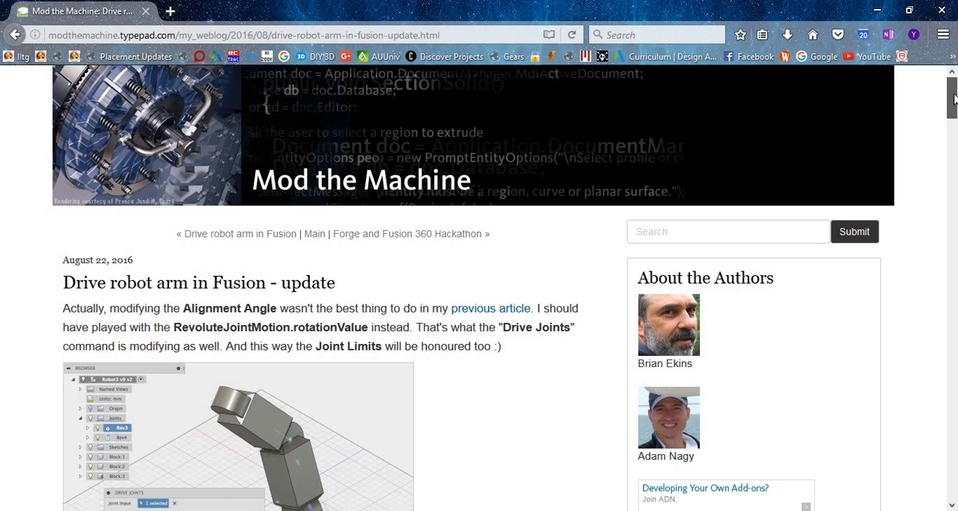
Scroll the Drive robot arm post down past the screenshot to the MoveRobot Python listing.
scroll(down, 3)
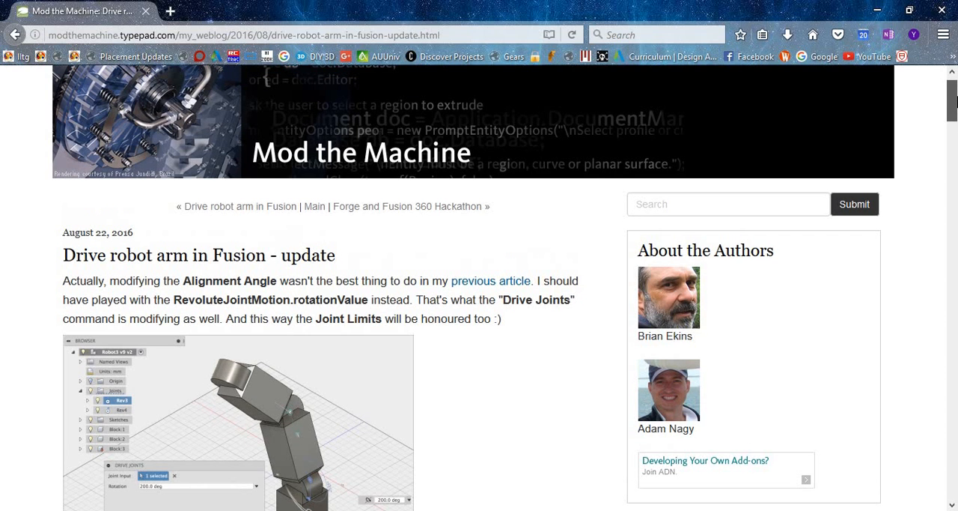
scroll(down, 3)
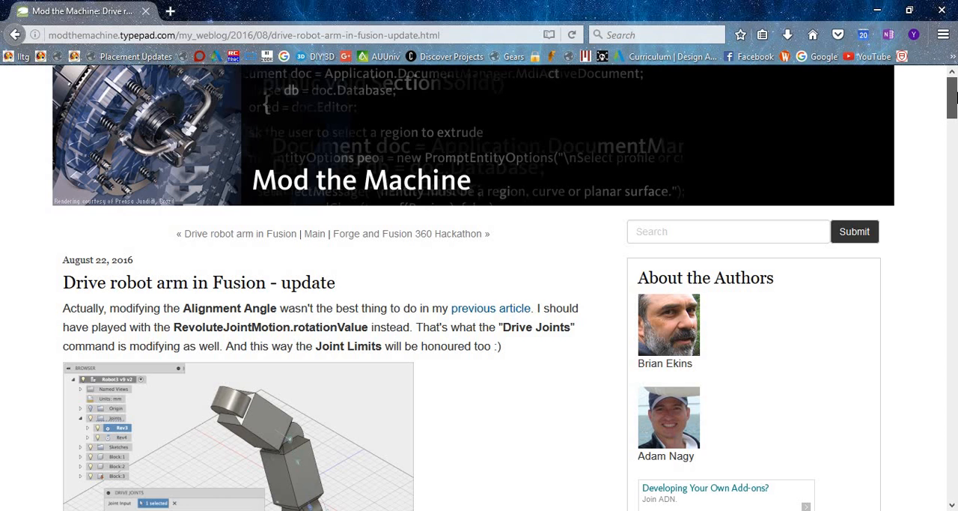
scroll(down, 3)
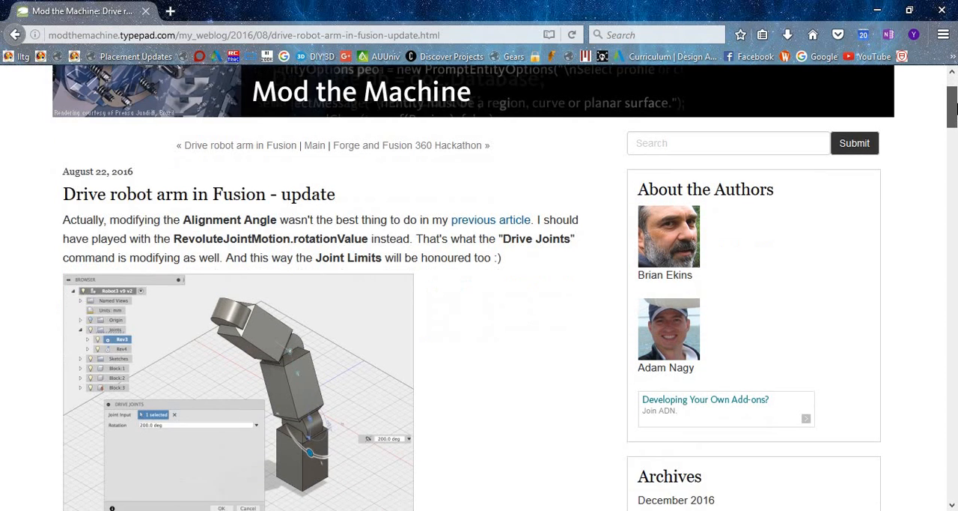
scroll(down, 3)
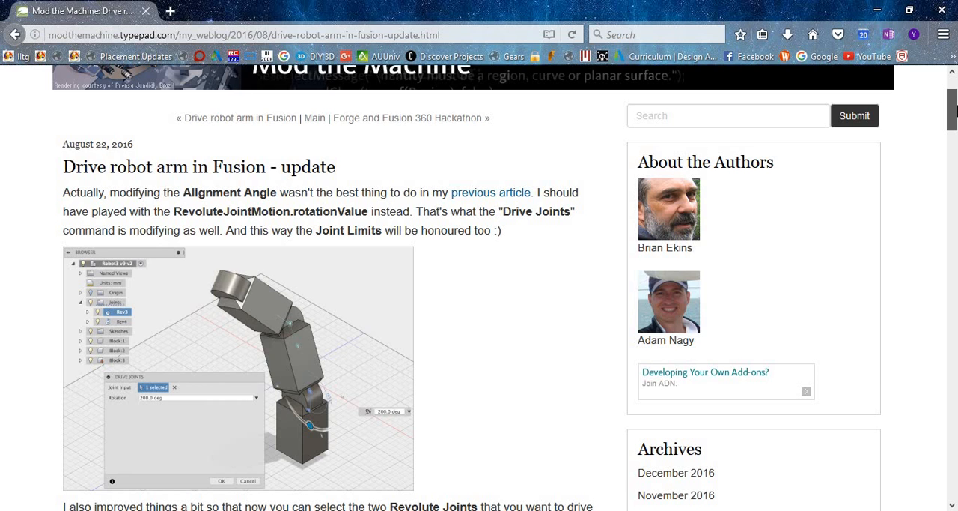
scroll(down, 3)
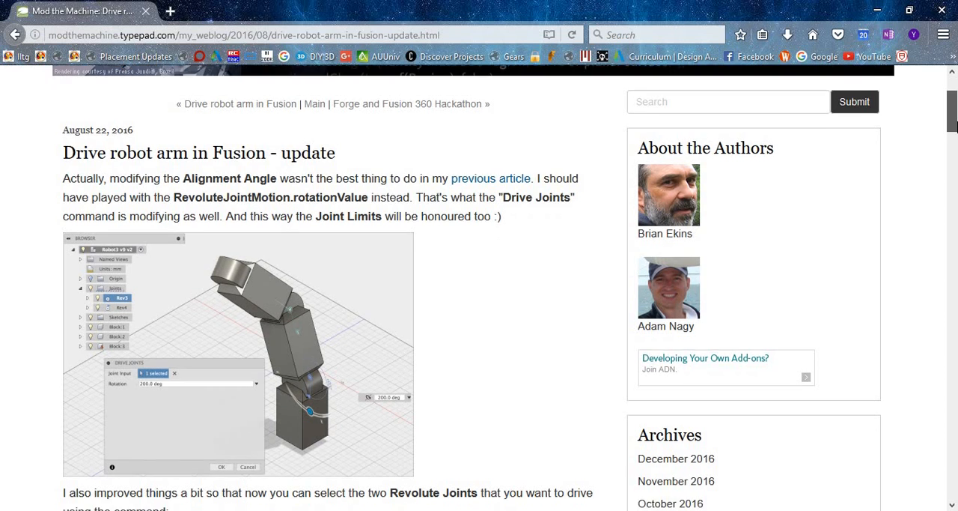
scroll(down, 3)
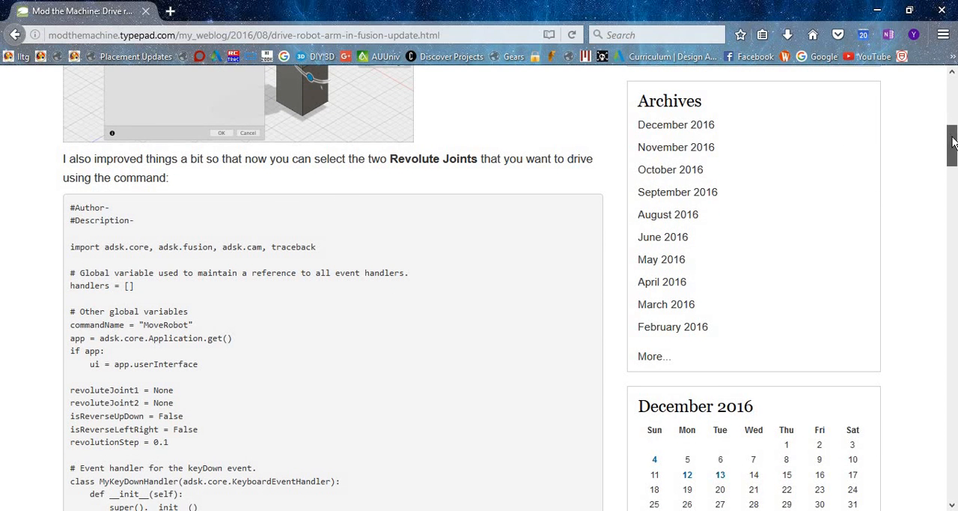
scroll(down, 3)
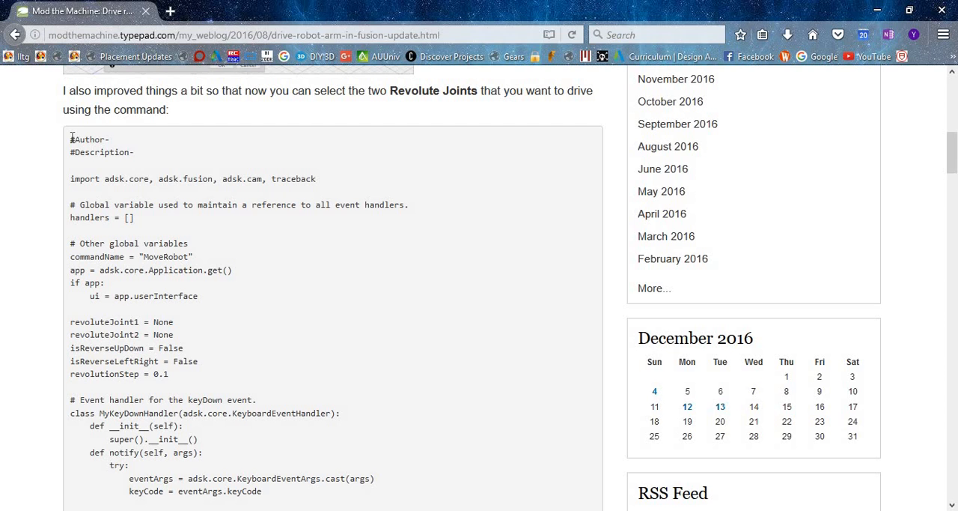
scroll(down, 3)
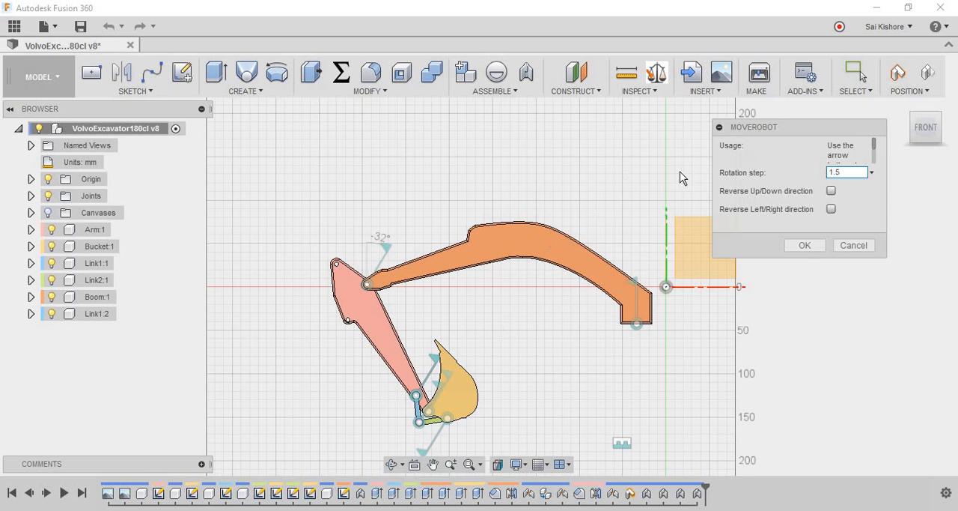
Cancel MoveRobot to restore the arm, then start a new script from Scripts and Add-Ins.
click(806, 246)
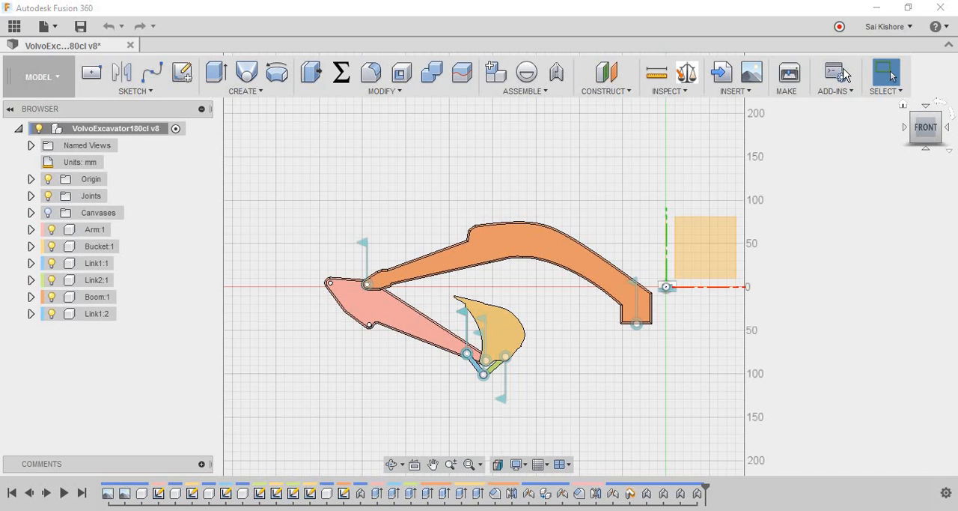
click(832, 76)
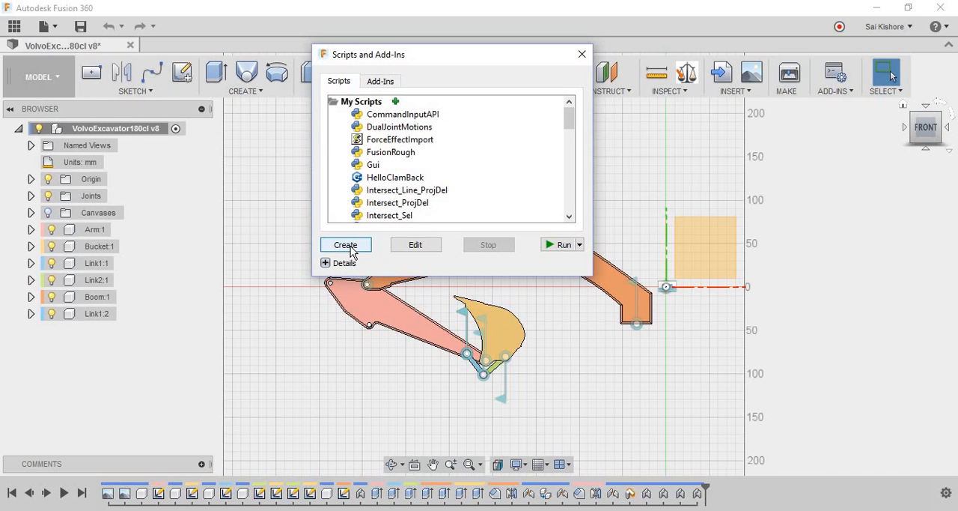
click(390, 151)
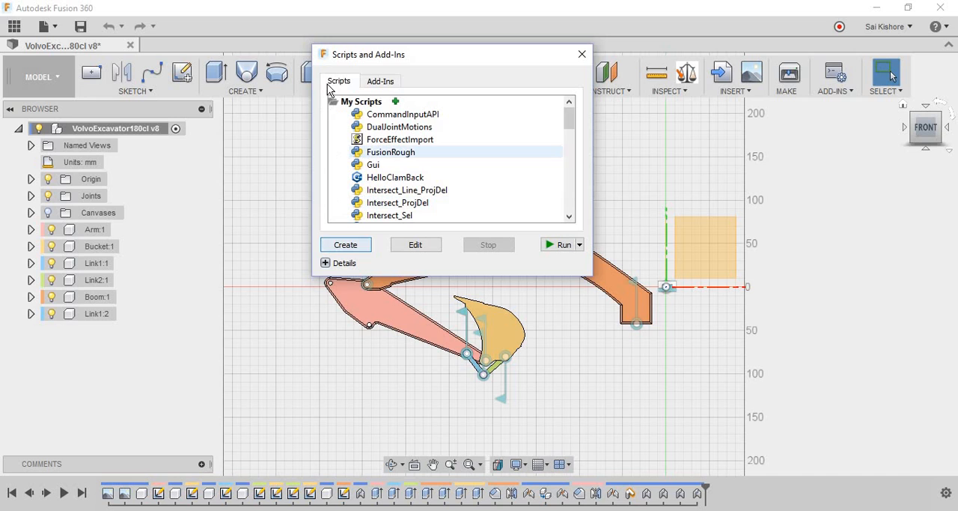
click(345, 244)
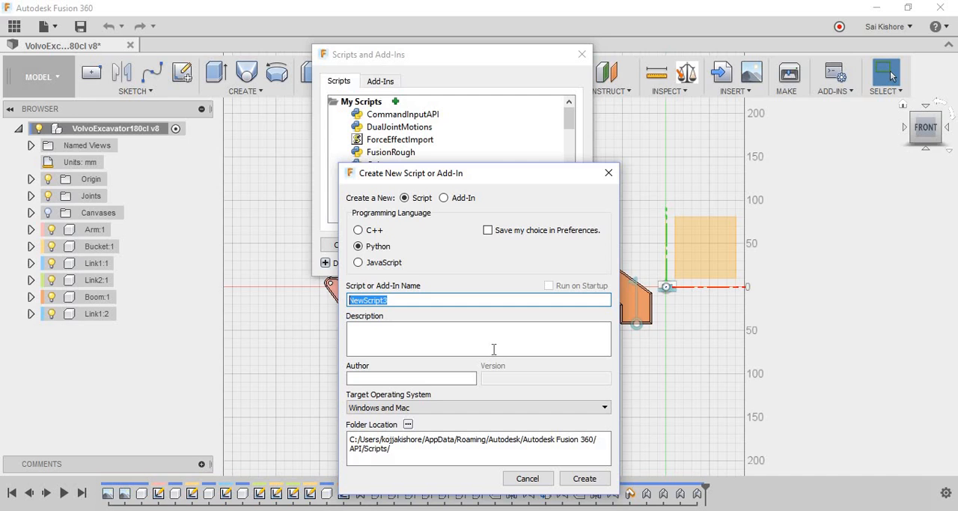
Name the new Python script AnimateJoint and create it.
text(A)
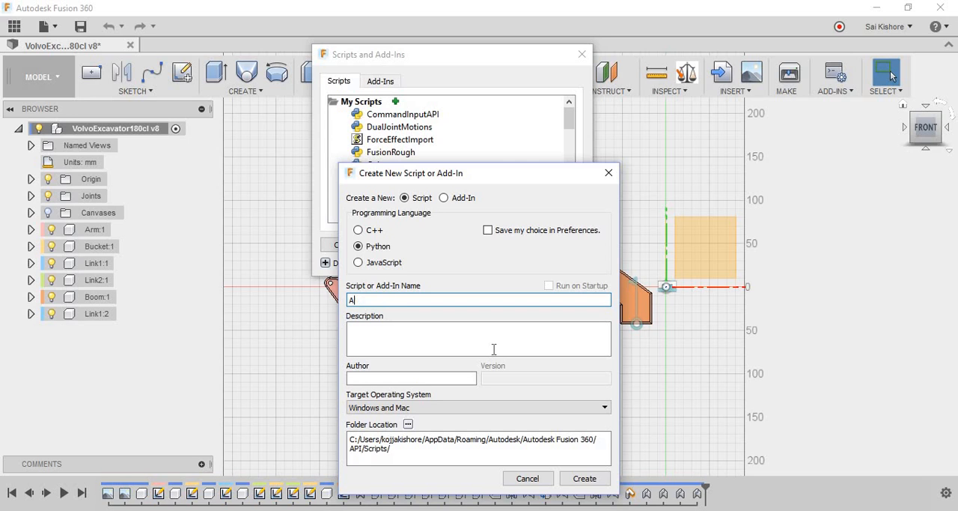
text(nimate)
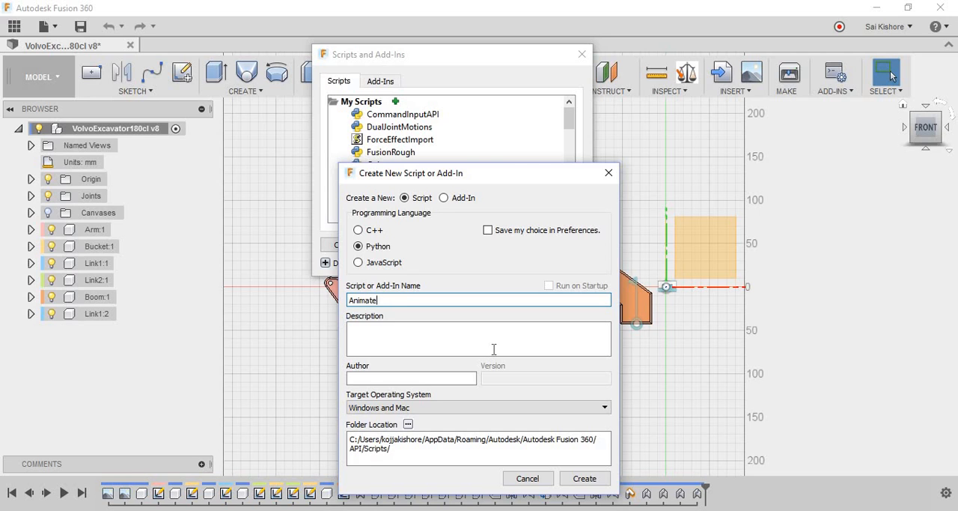
text(Joint)
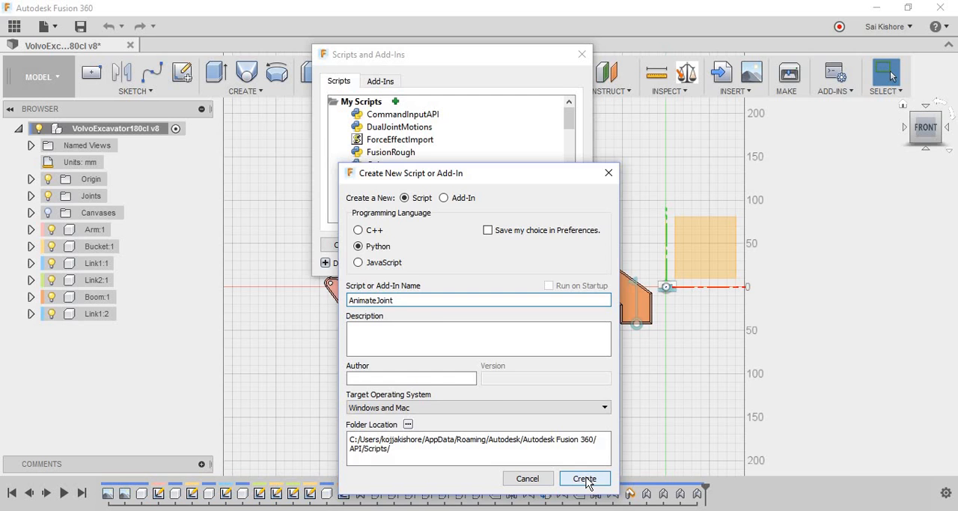
click(584, 478)
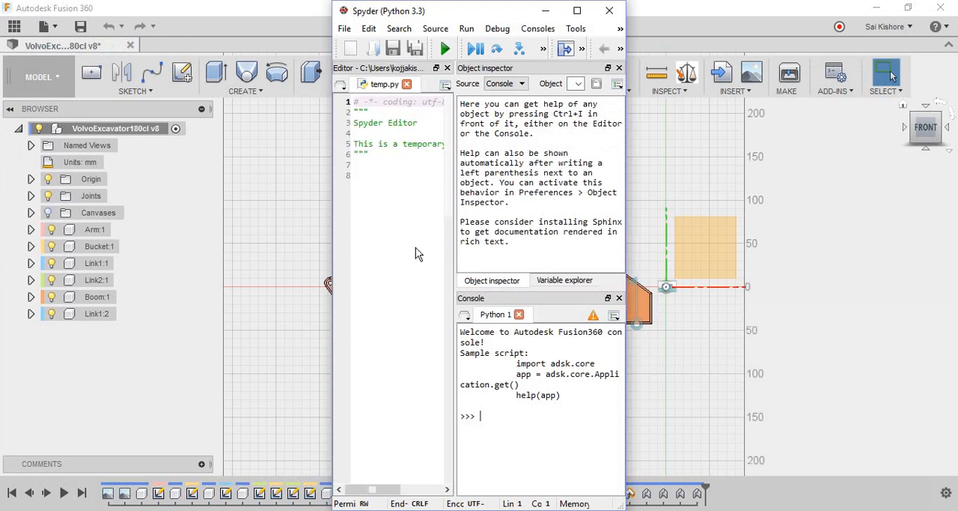
Maximize Spyder and replace AnimateJoint.py's template with the MoveRobot keyboard-handler code.
click(577, 10)
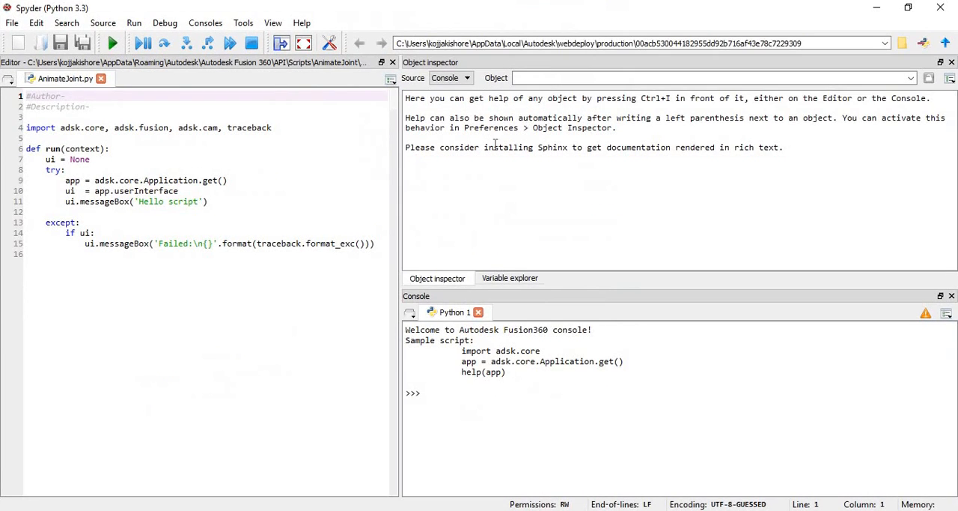
mouse_move(401, 168)
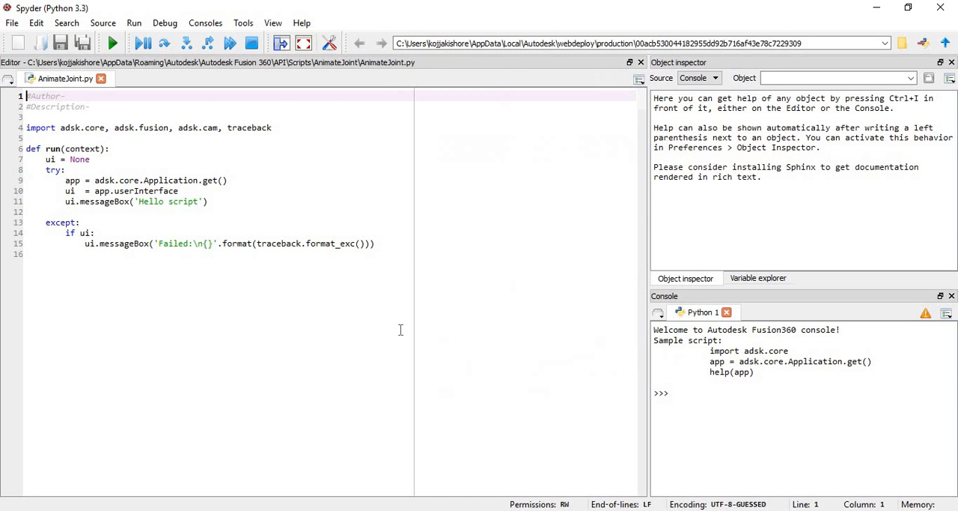
key(ctrl+a)
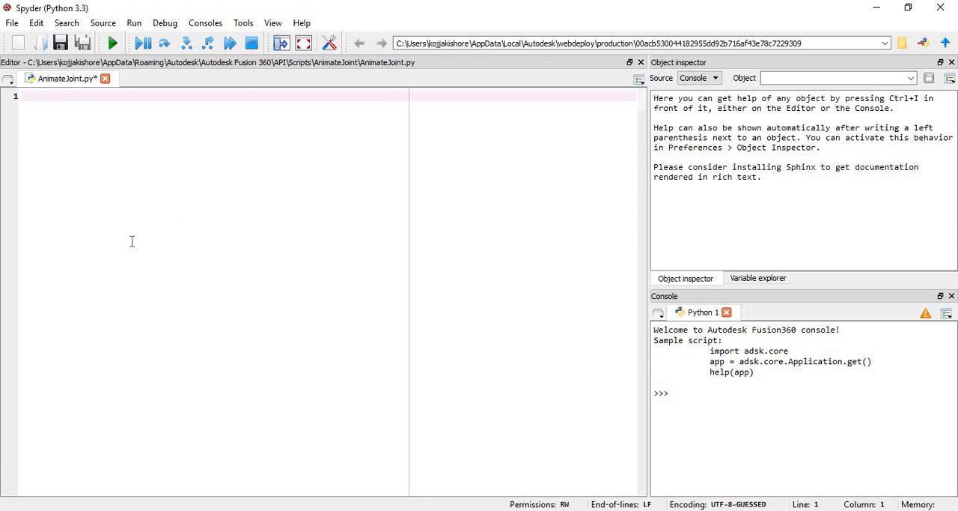
scroll(down, 3)
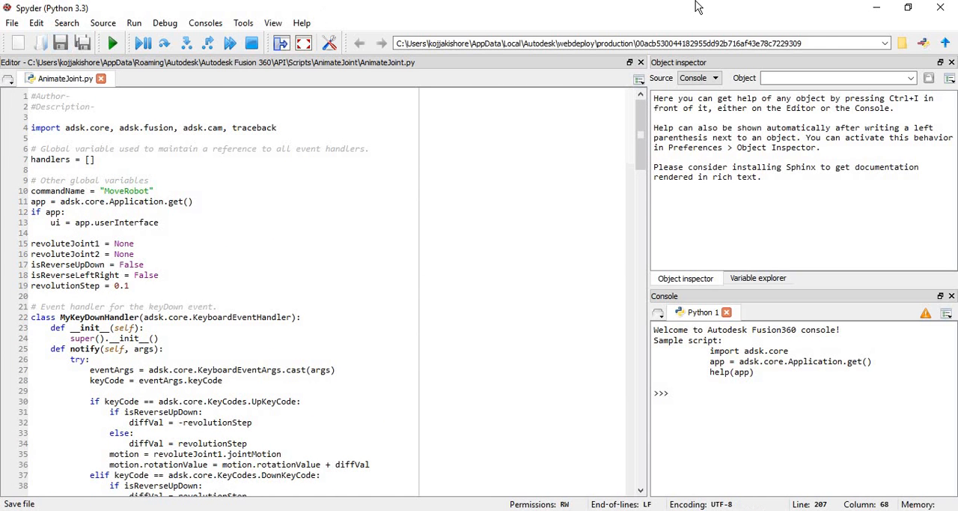
mouse_move(941, 7)
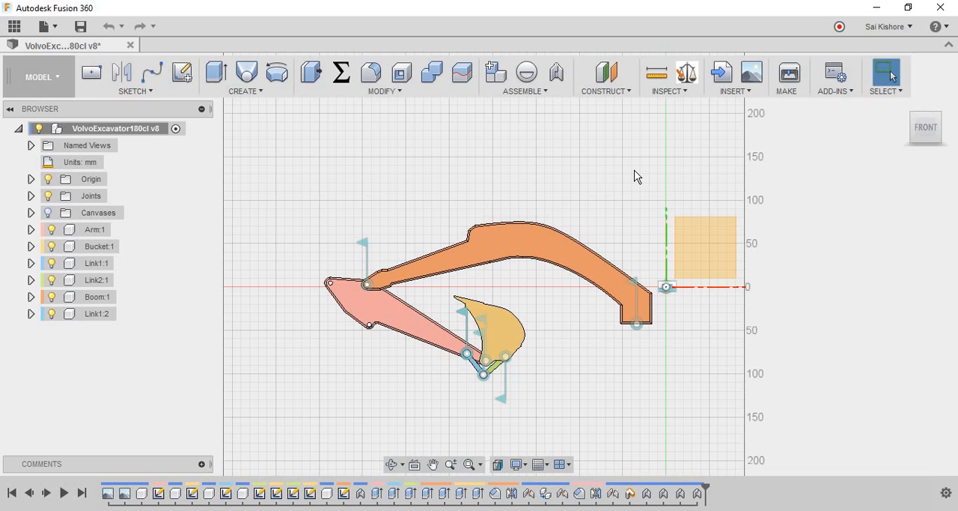
mouse_move(535, 186)
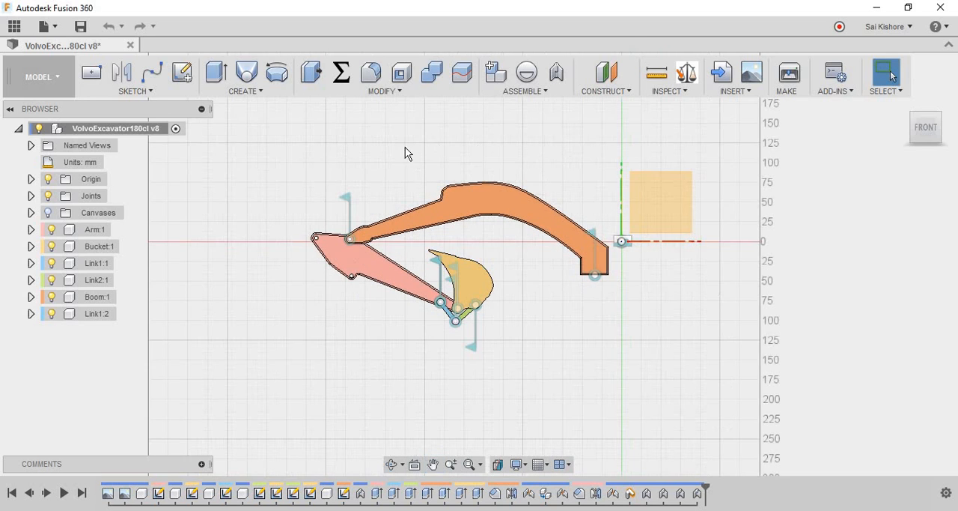
mouse_move(362, 193)
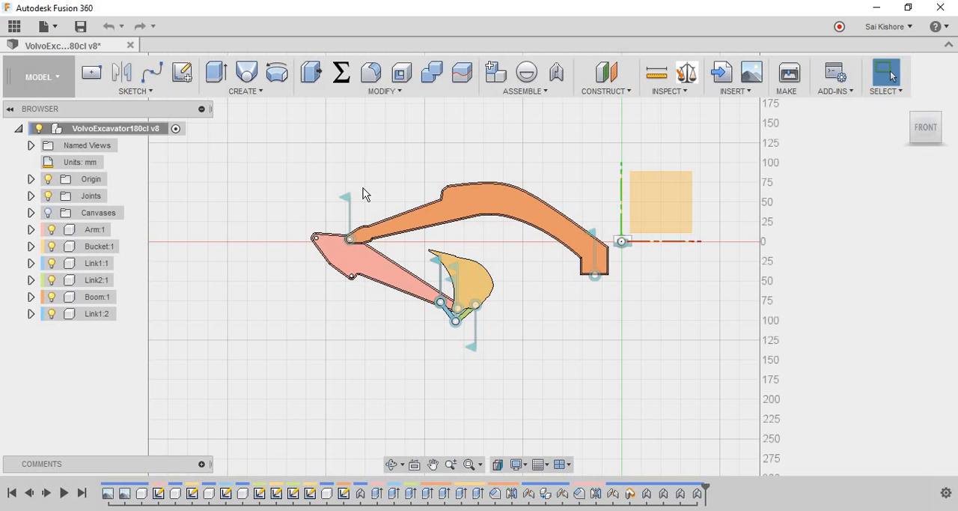
mouse_move(363, 196)
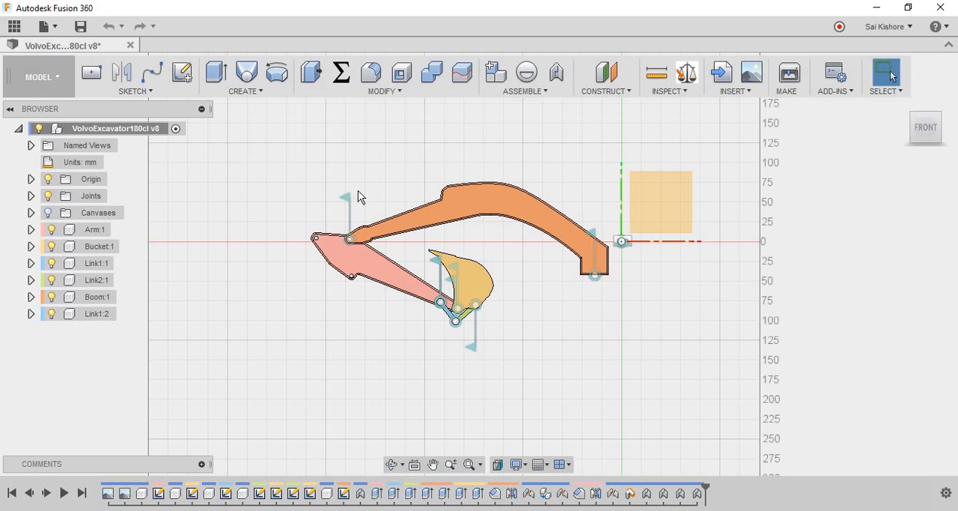
mouse_move(591, 239)
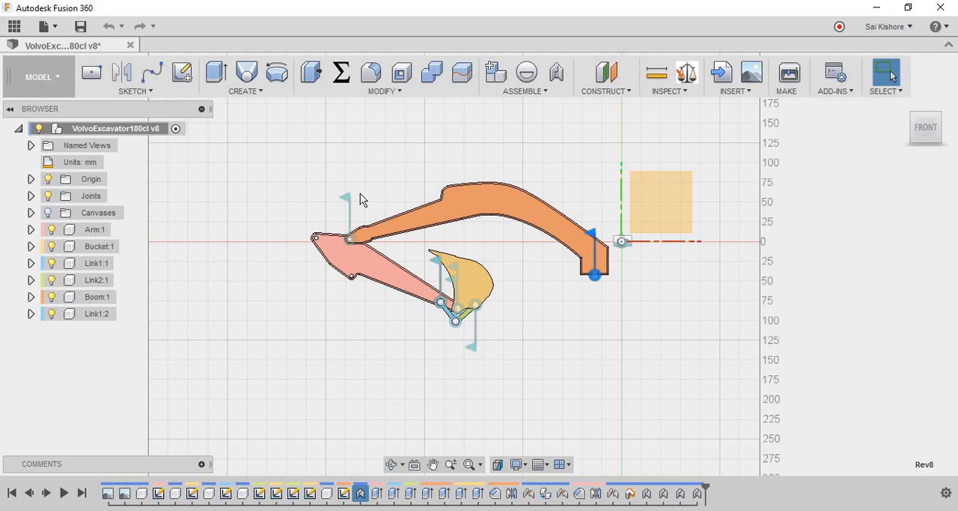
mouse_move(347, 204)
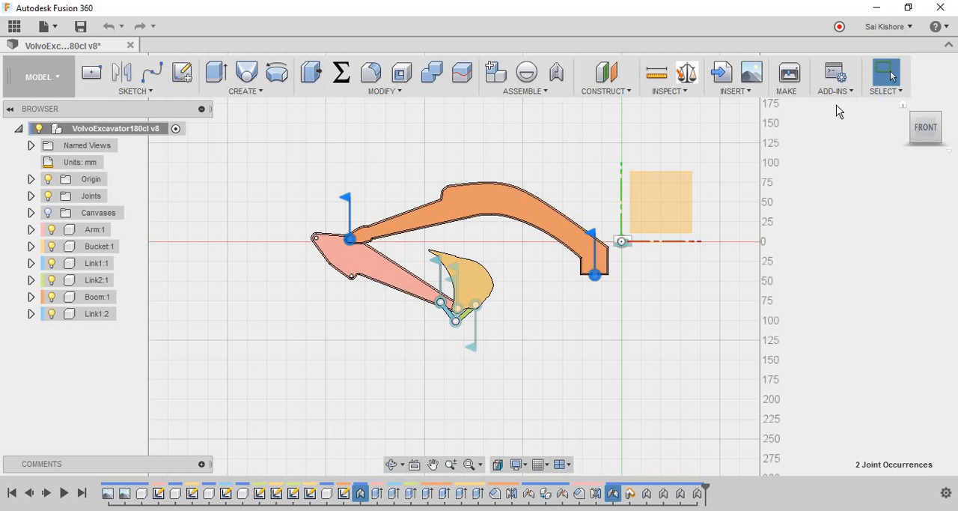
mouse_move(834, 74)
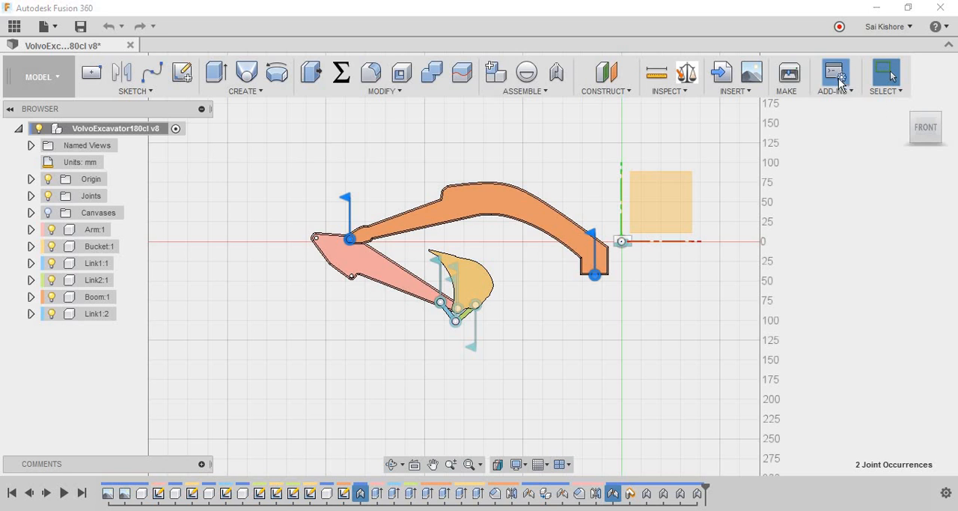
Run AnimateJoint from My Scripts so the MoveRobot dialog appears.
click(836, 74)
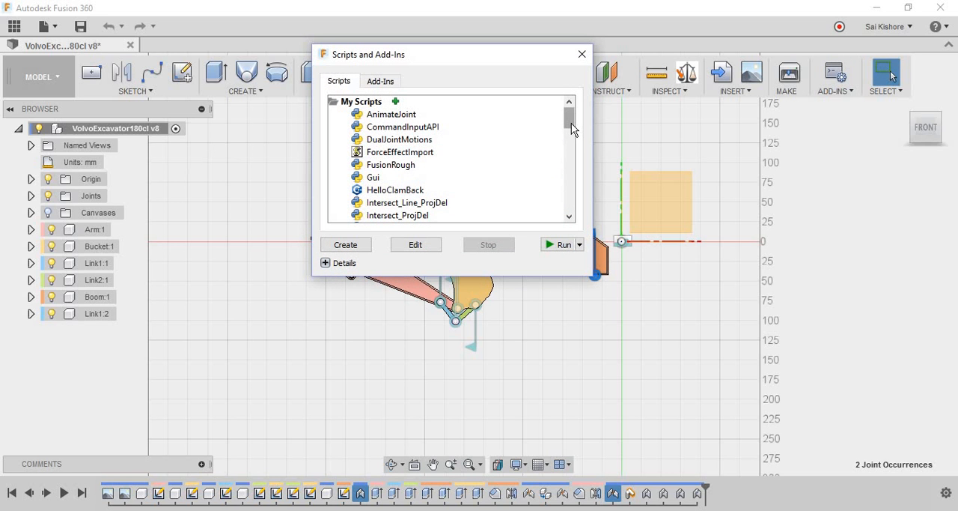
click(392, 114)
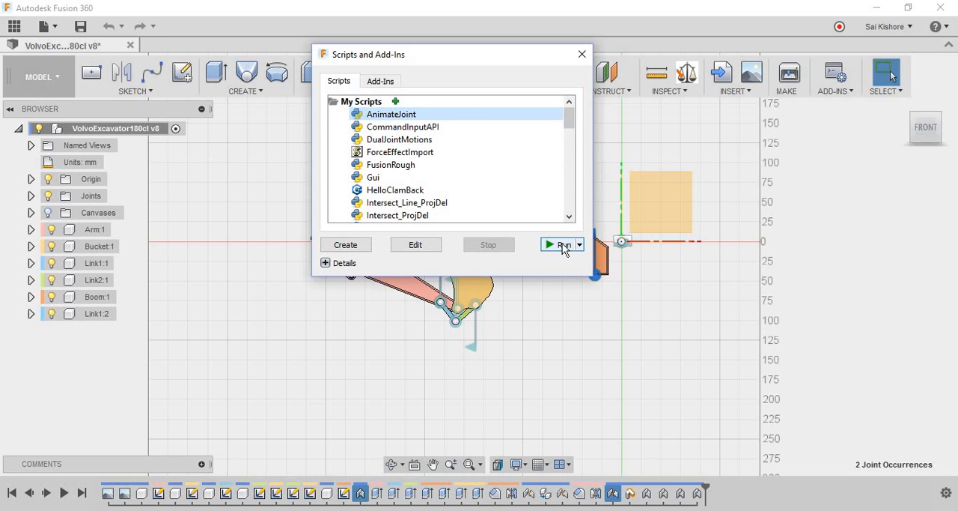
click(560, 244)
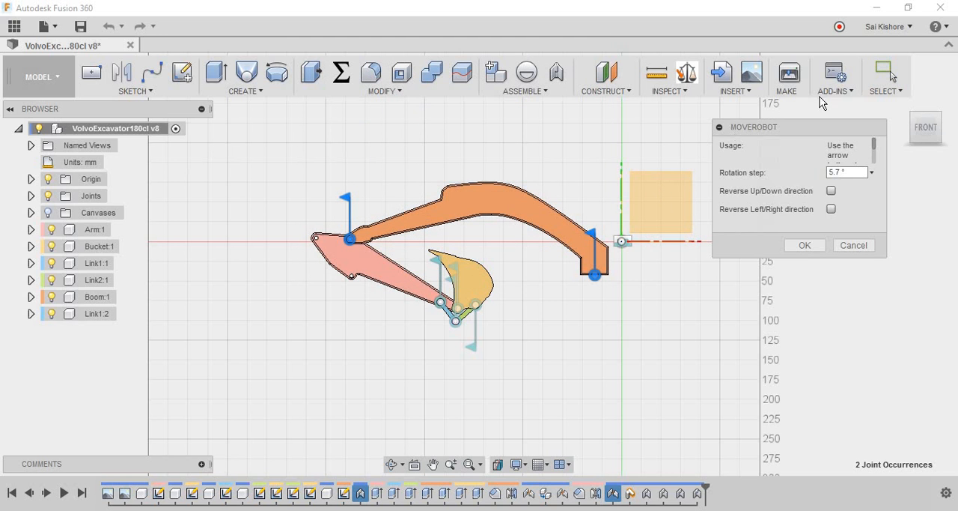
mouse_move(887, 207)
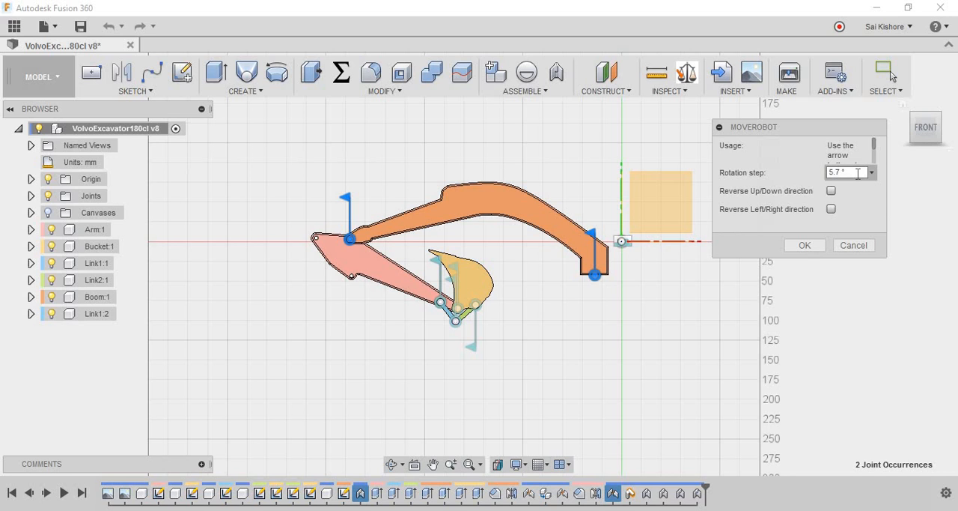
Replace the 5.7° rotation step with 1 in the MoveRobot dialog.
triple_click(846, 172)
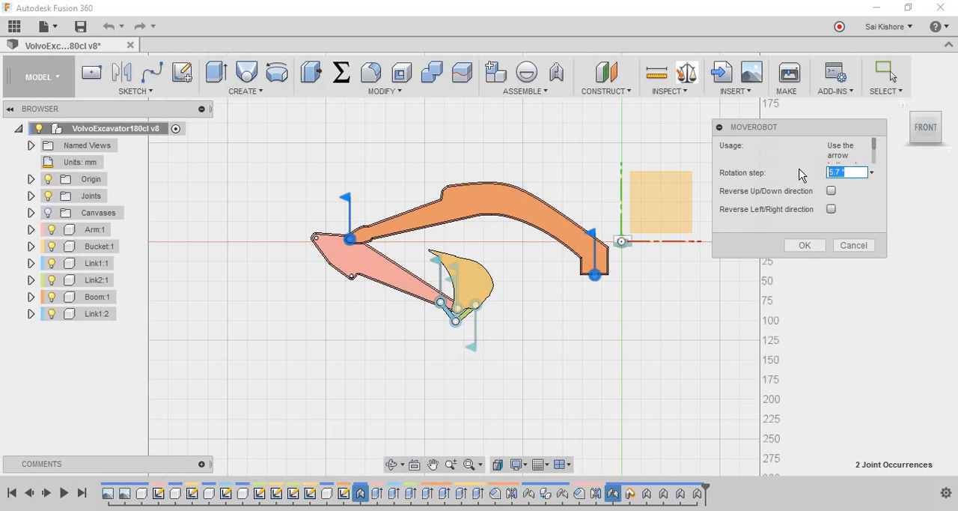
text(1)
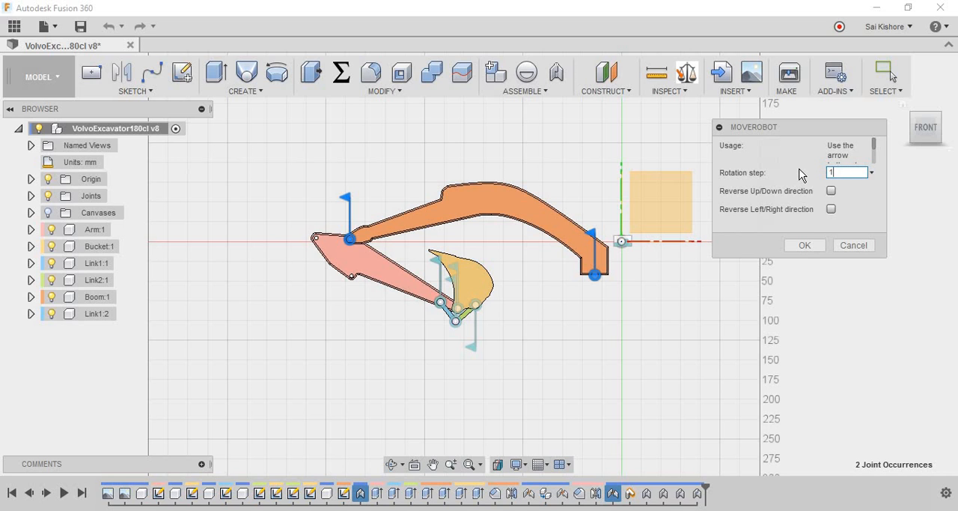
mouse_move(590, 189)
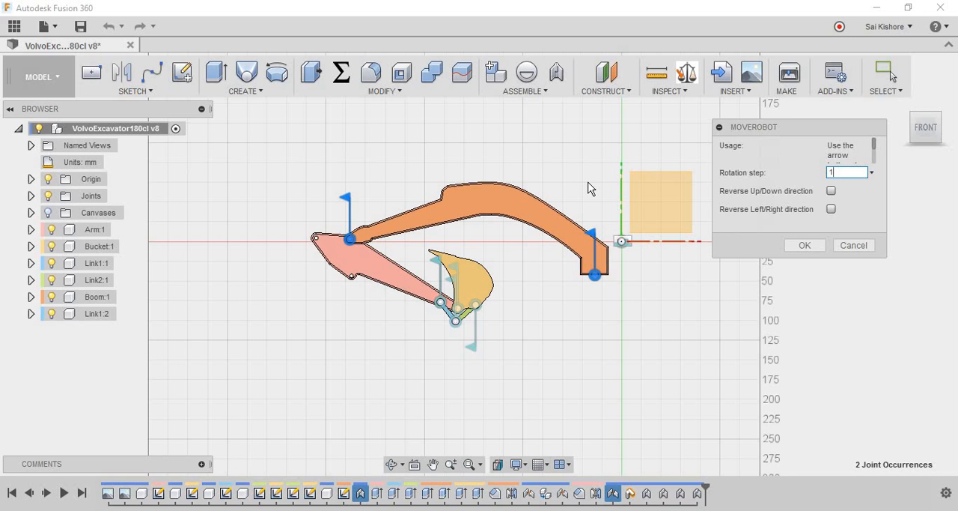